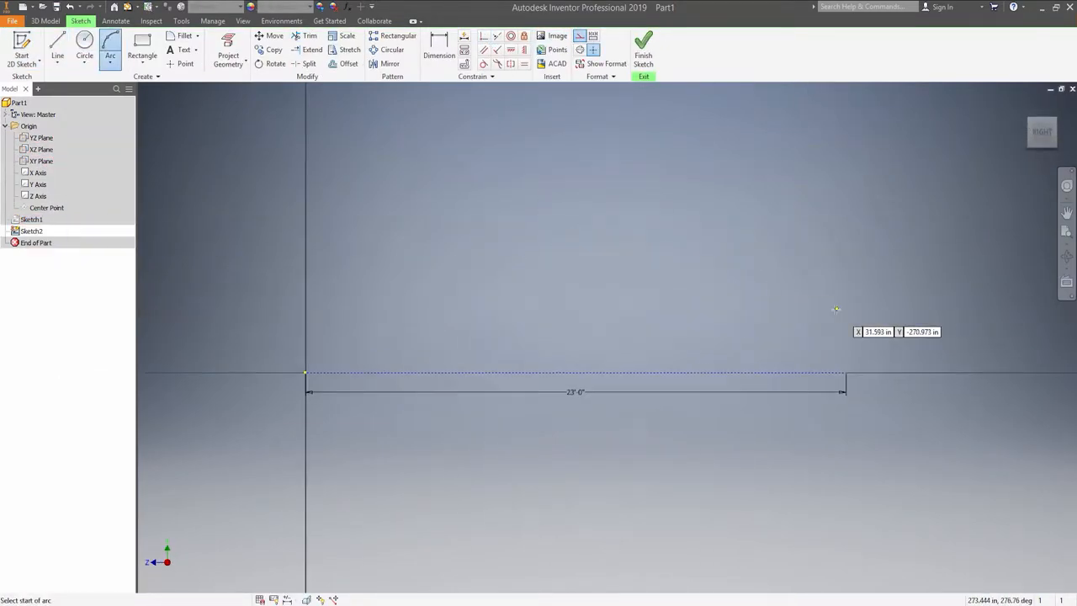
- Draw the keel curve as an arc from the 23'0" line's end, rising 4'0"
{"action": "left_click", "coordinate": [473, 360]}
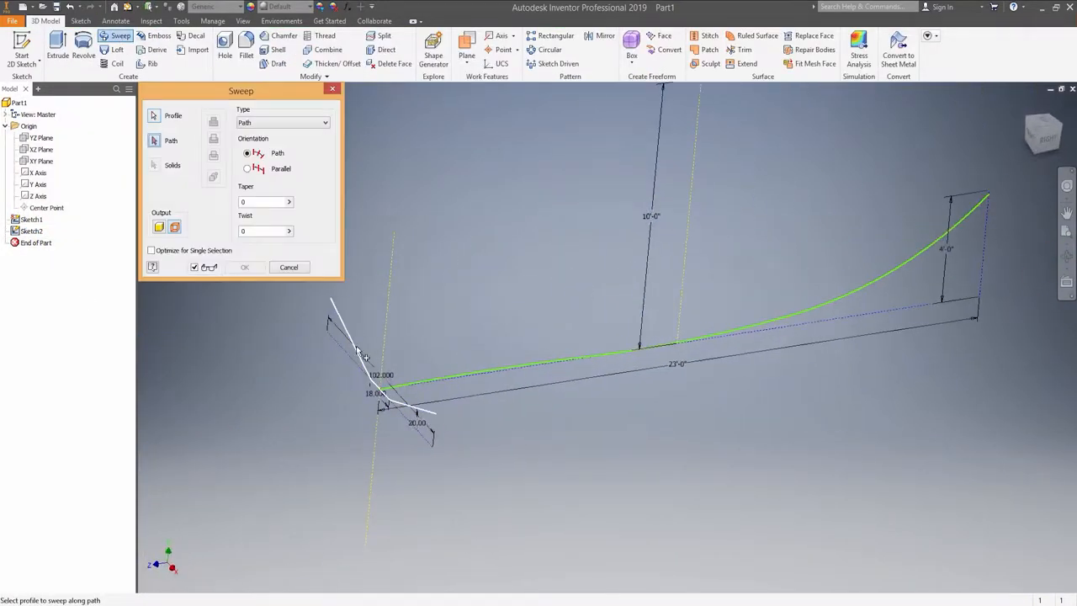
- Pick the keel as sweep path, then loft a surface through the V-profile sections
{"action": "left_click", "coordinate": [288, 267]}
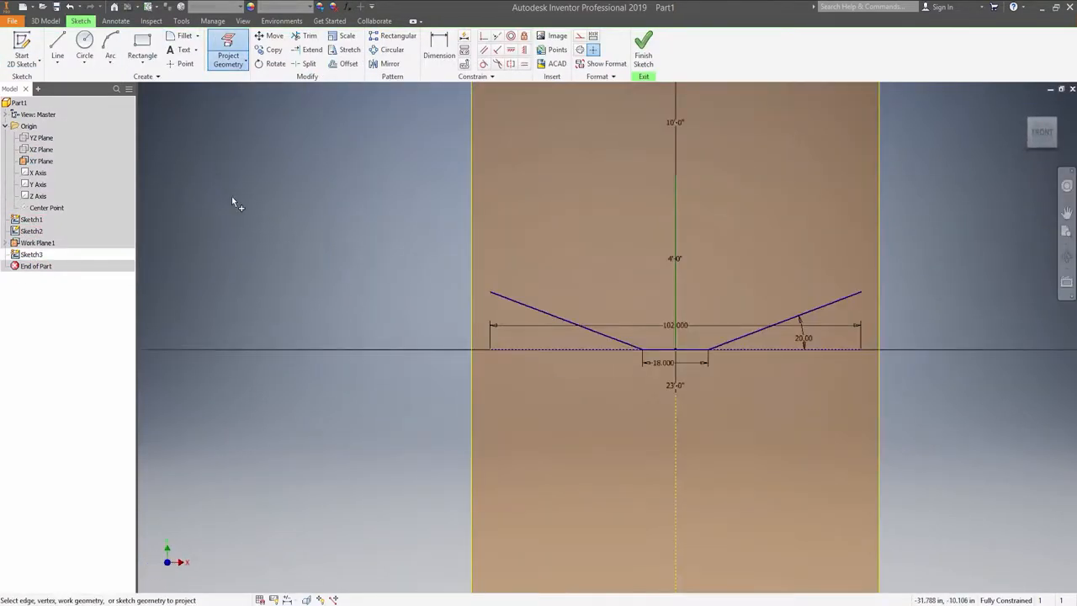
{"action": "left_click", "coordinate": [57, 46]}
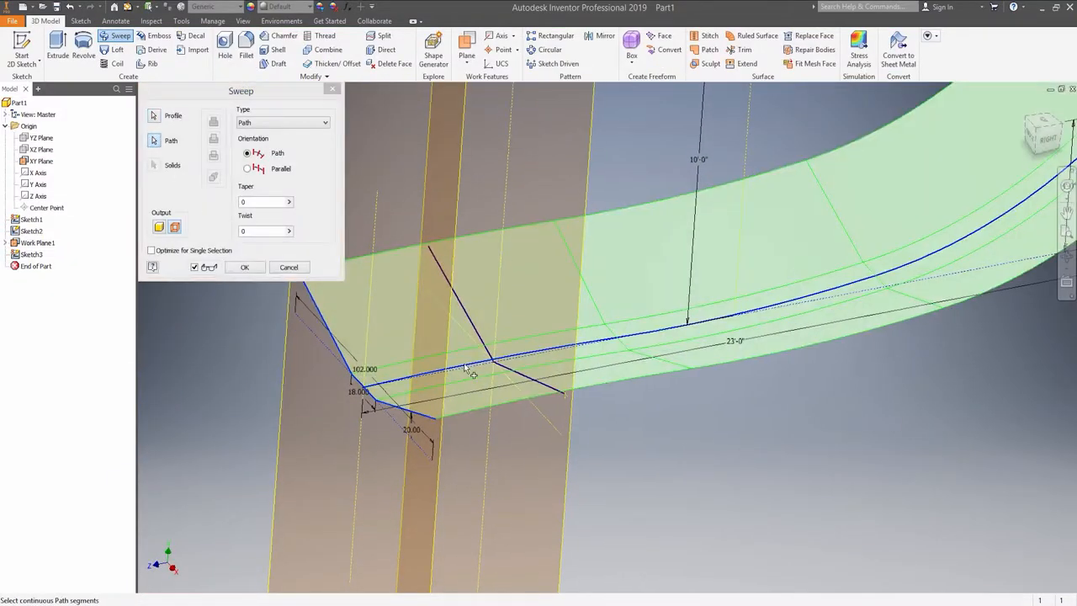
{"action": "left_click", "coordinate": [116, 49]}
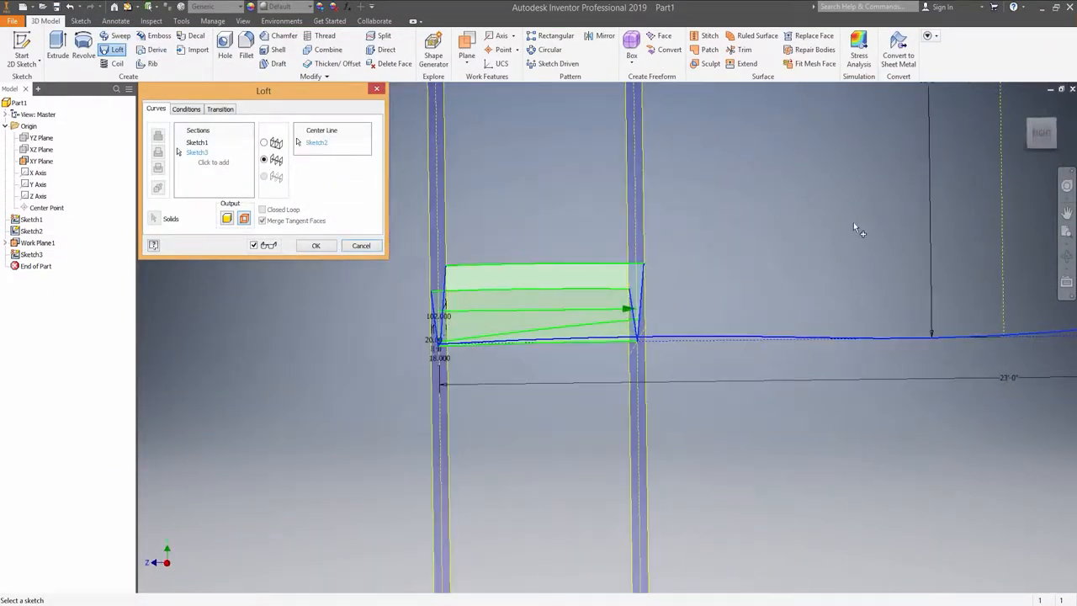
{"action": "left_click", "coordinate": [361, 245]}
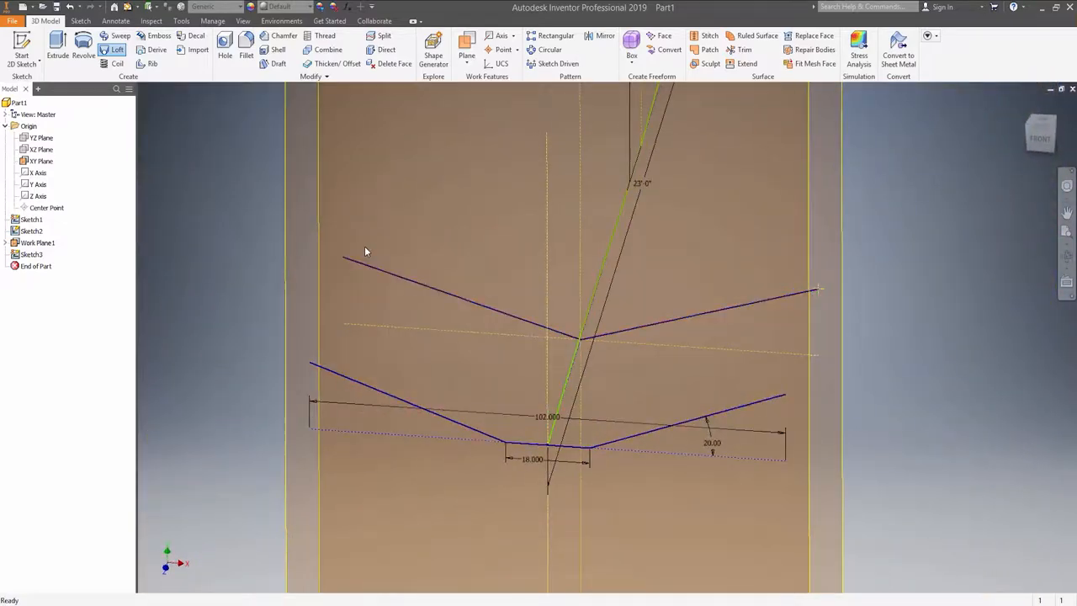
{"action": "left_click", "coordinate": [115, 50]}
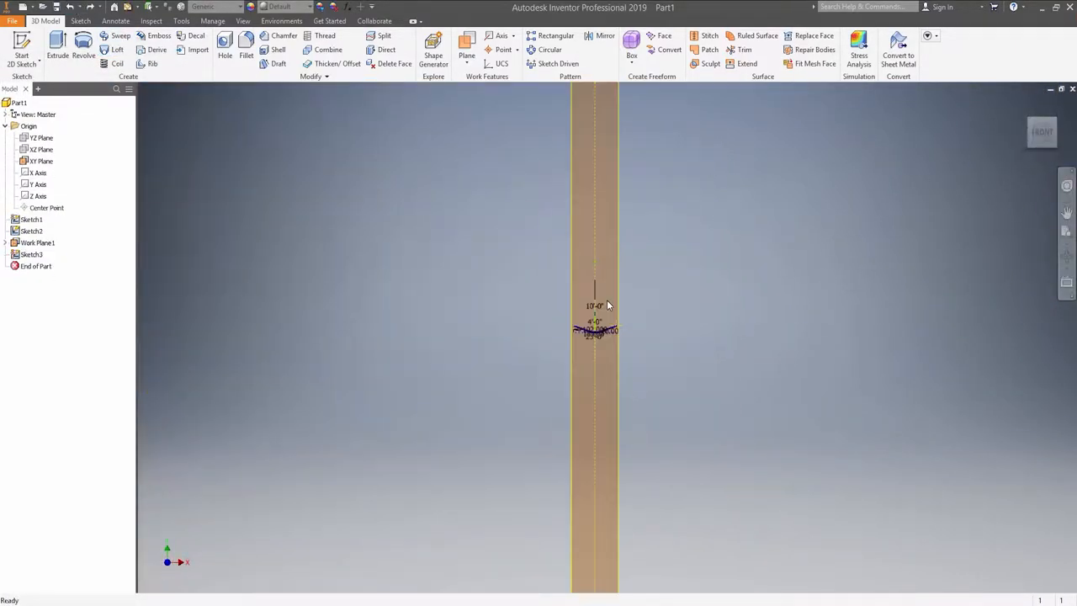
{"action": "left_click", "coordinate": [112, 49]}
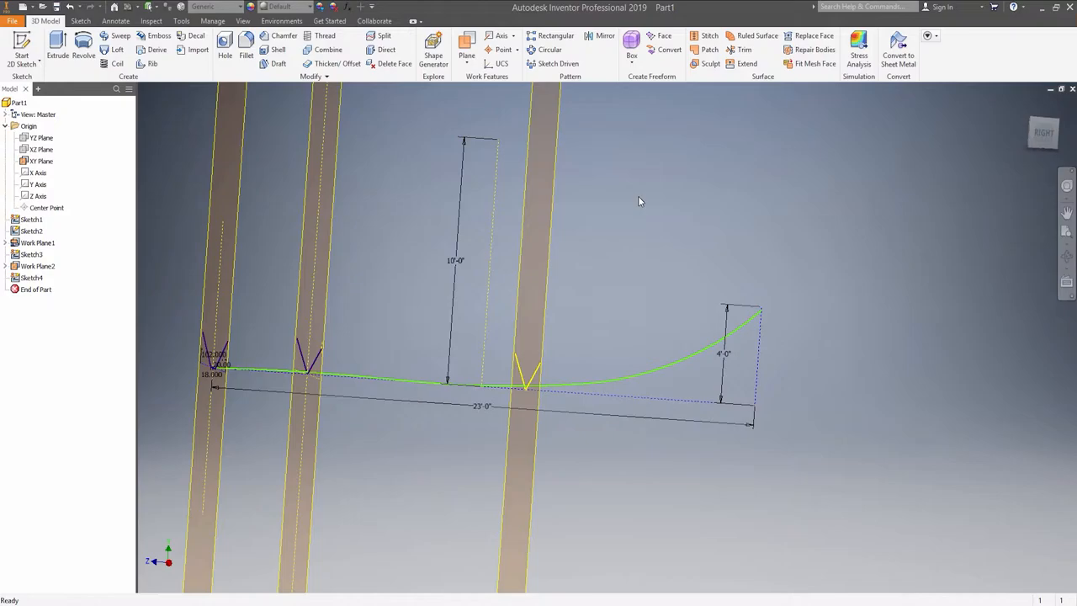
{"action": "left_click", "coordinate": [114, 49]}
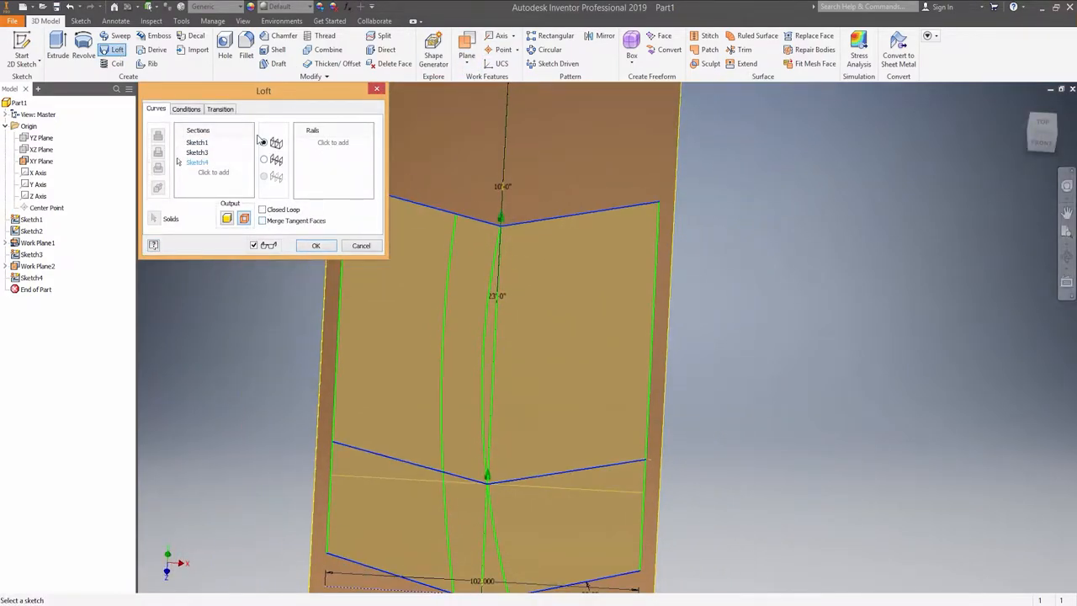
{"action": "left_click", "coordinate": [316, 245]}
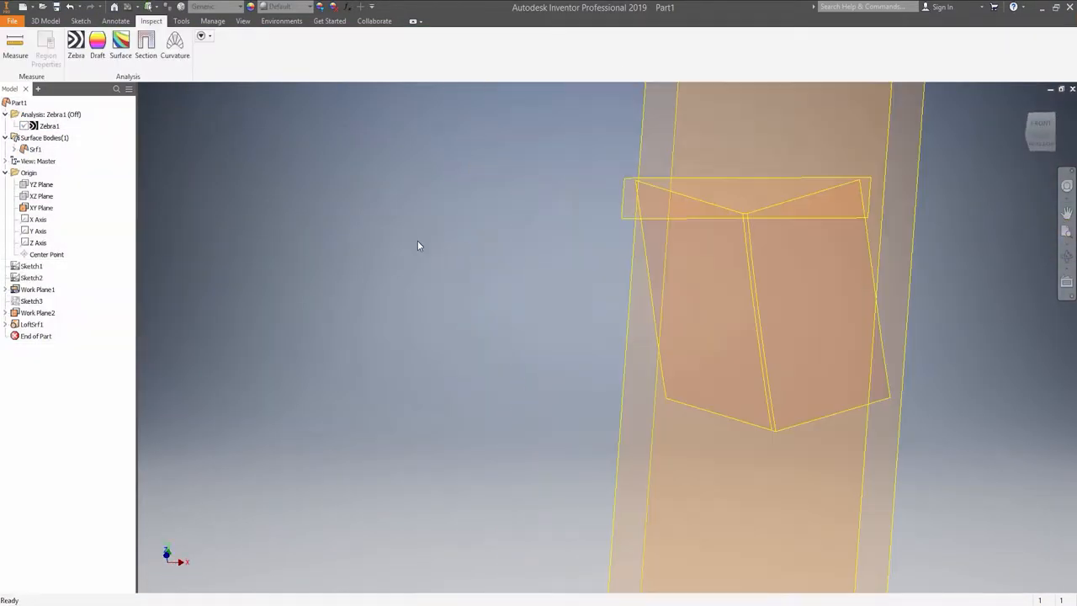
- Loft Sketch1 and Sketch3 using the straight line as rail, then open the loft's context menu
{"action": "right_click", "coordinate": [47, 113]}
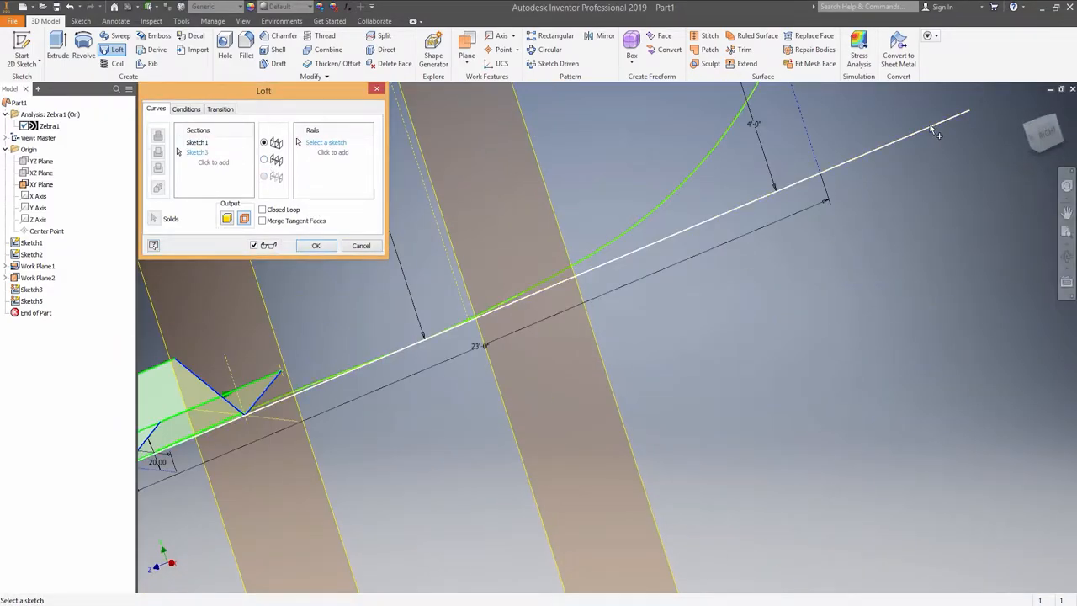
{"action": "left_click", "coordinate": [316, 244]}
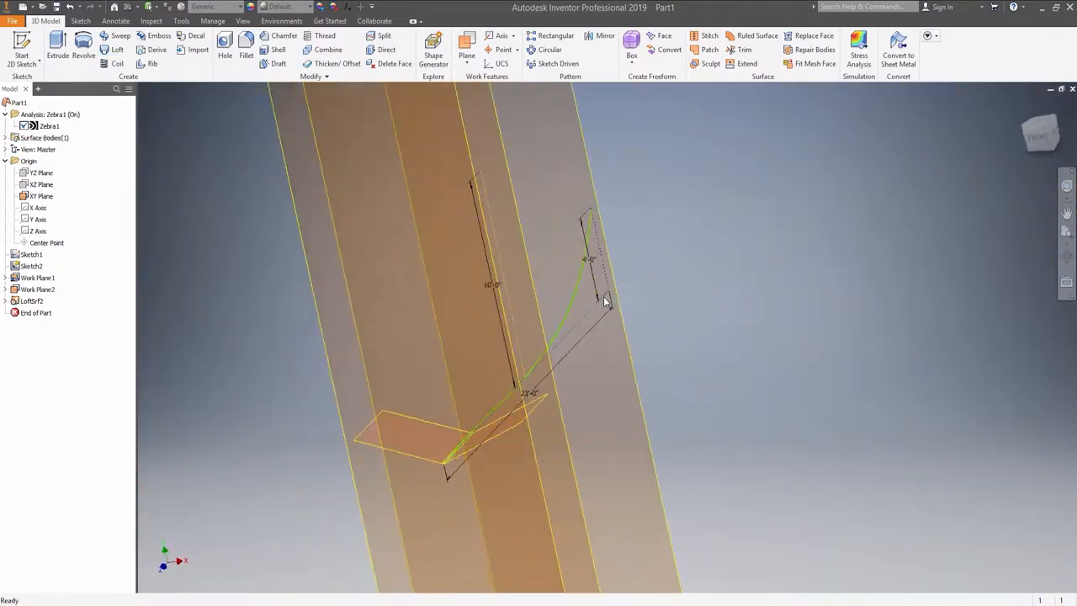
{"action": "right_click", "coordinate": [25, 277]}
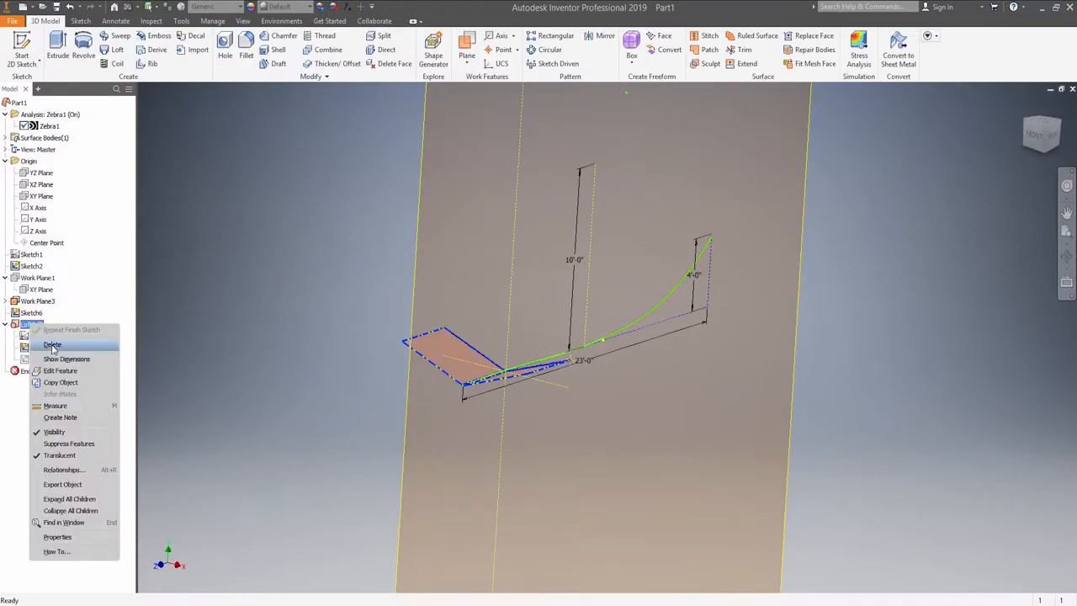
- Delete the trial loft and sweep V profiles along the keel into SweepSrf1 and SweepSrf2
{"action": "left_click", "coordinate": [51, 344]}
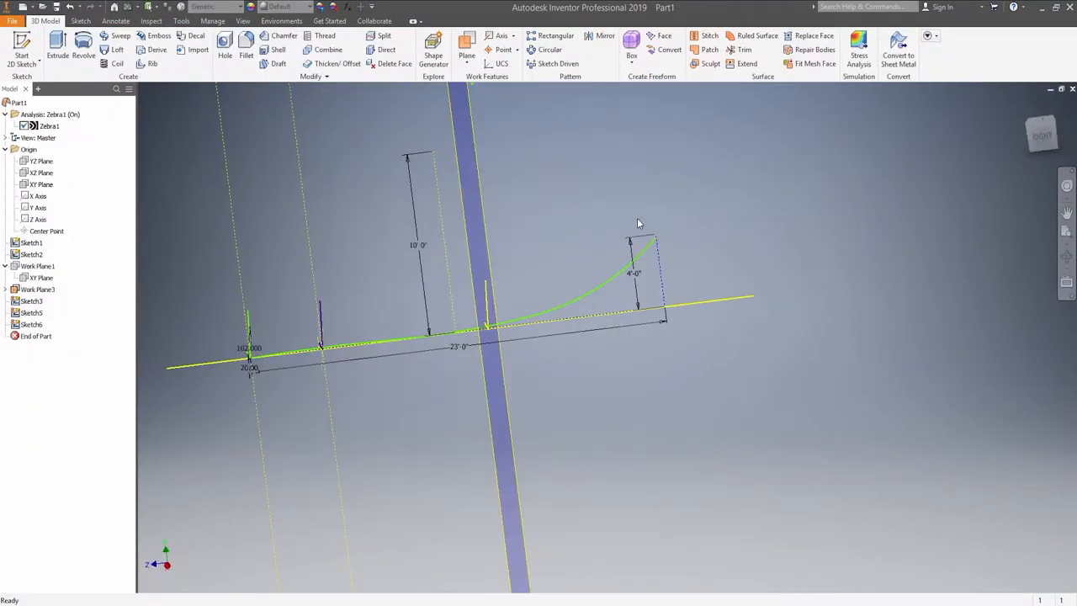
{"action": "left_click", "coordinate": [112, 50]}
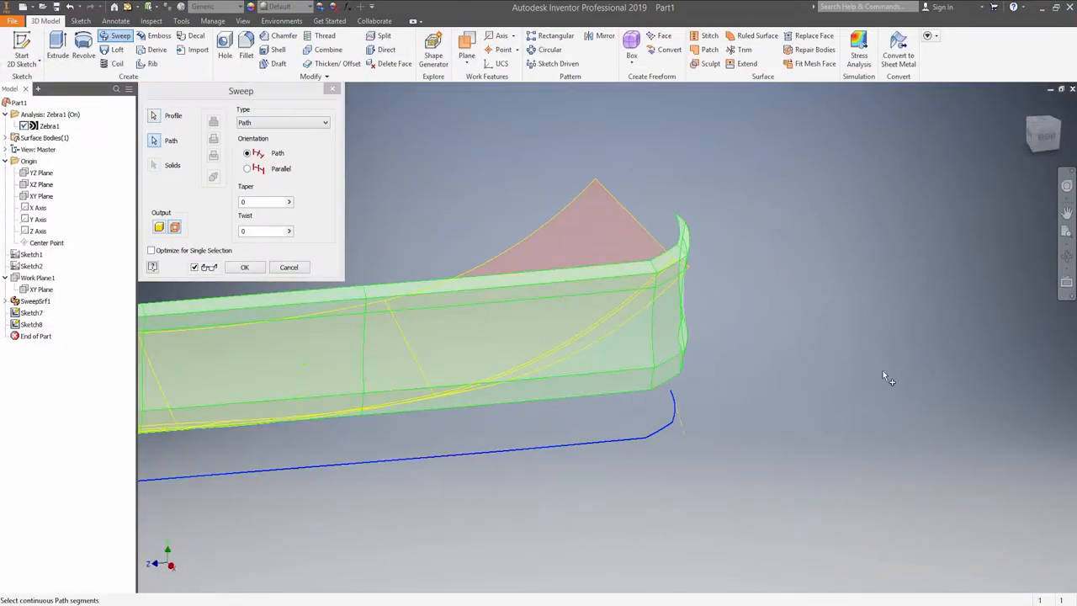
{"action": "left_click", "coordinate": [244, 267]}
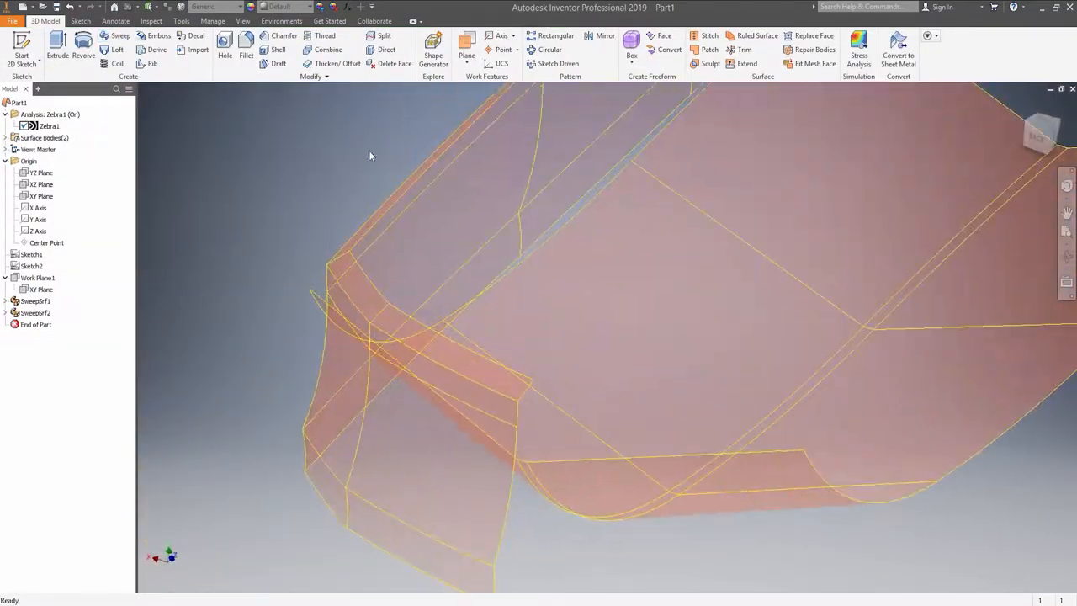
{"action": "left_click", "coordinate": [744, 48]}
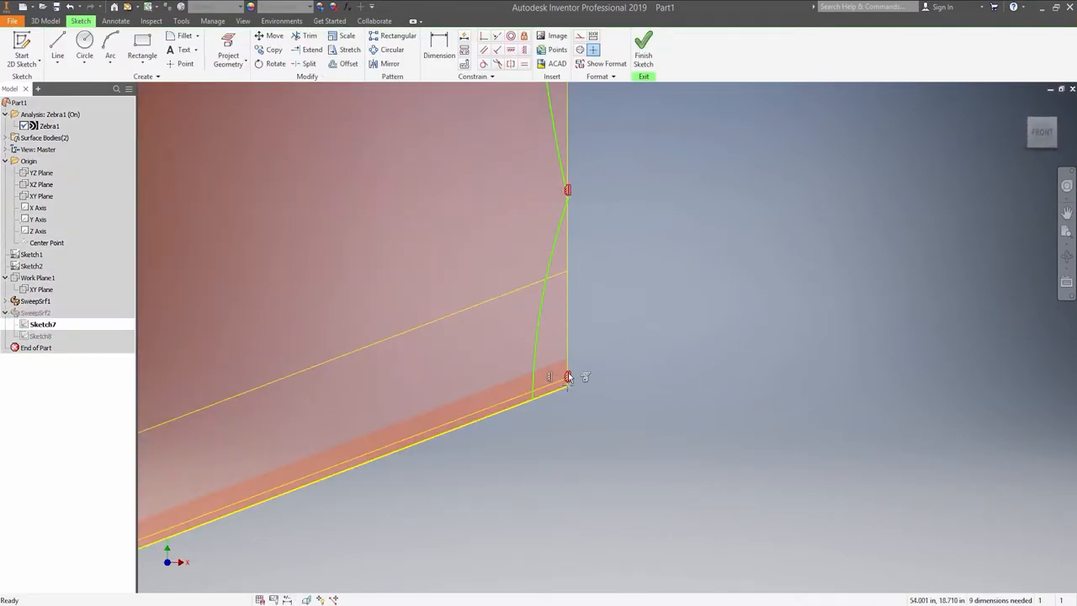
{"action": "left_click", "coordinate": [643, 47]}
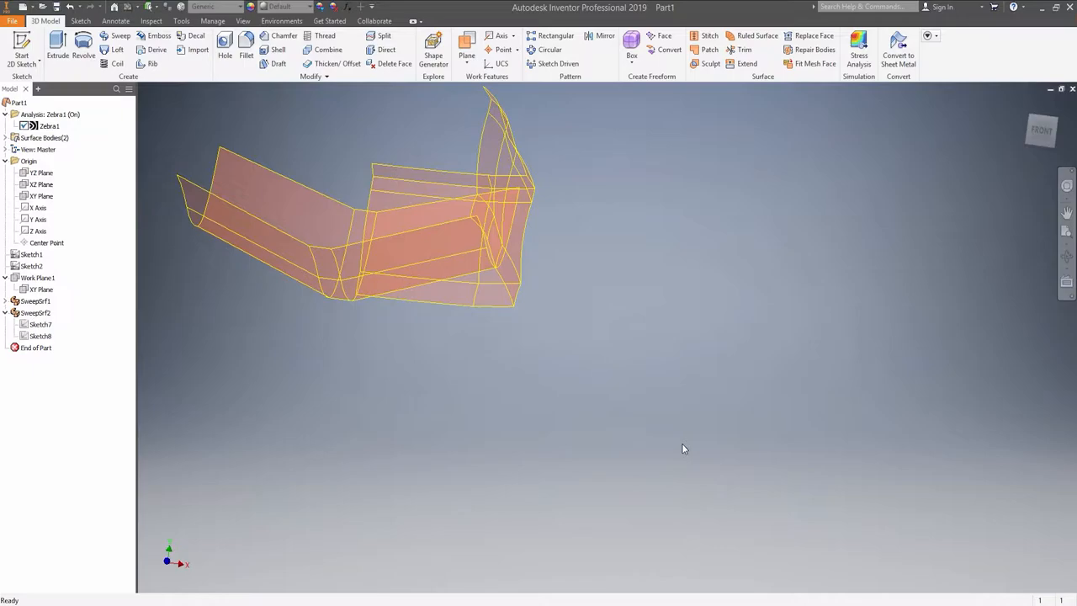
- Try patching the hull's open end, then add Extend1, Trim1 and another edge extension
{"action": "left_click", "coordinate": [709, 49]}
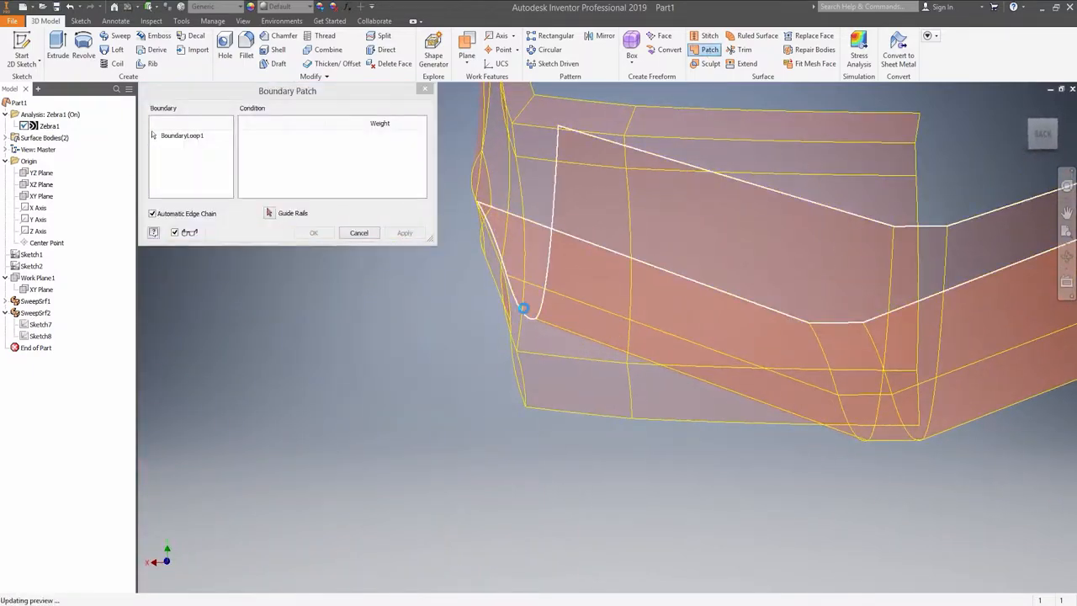
{"action": "left_click", "coordinate": [756, 36]}
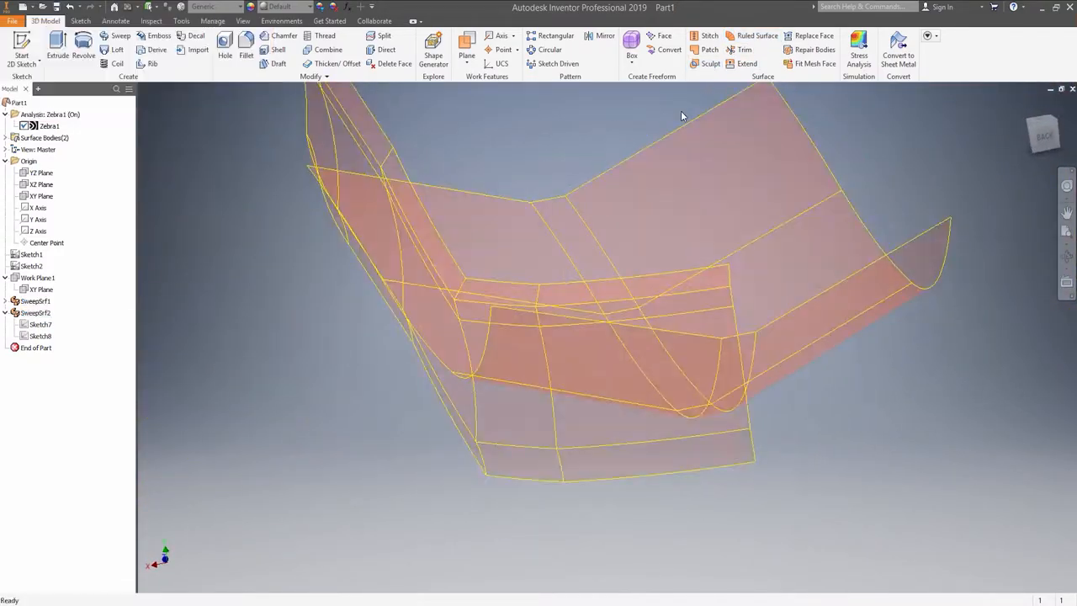
{"action": "left_click", "coordinate": [744, 49]}
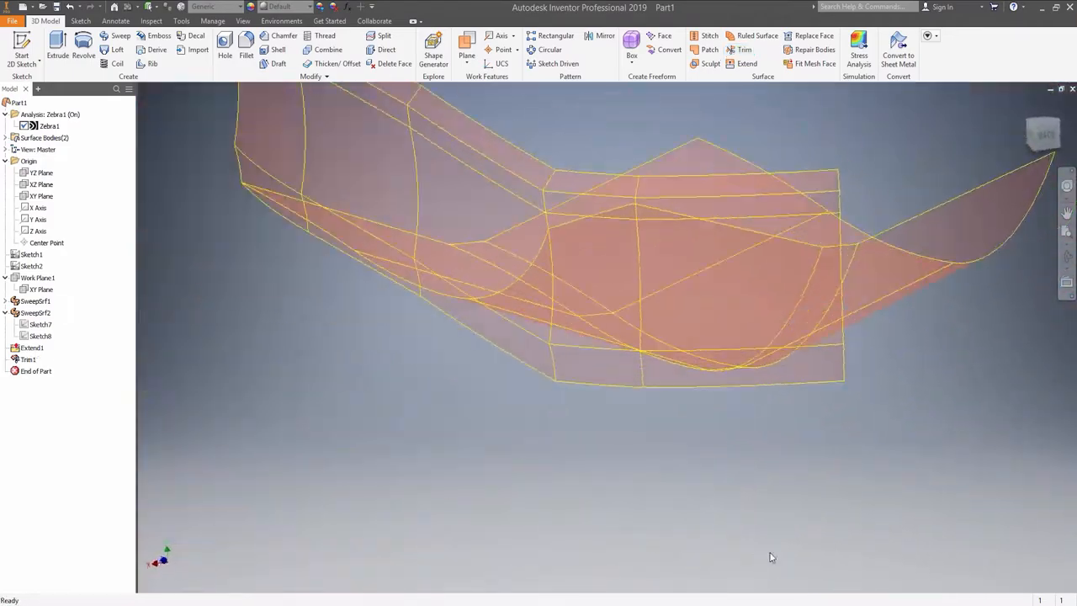
{"action": "left_click", "coordinate": [746, 63]}
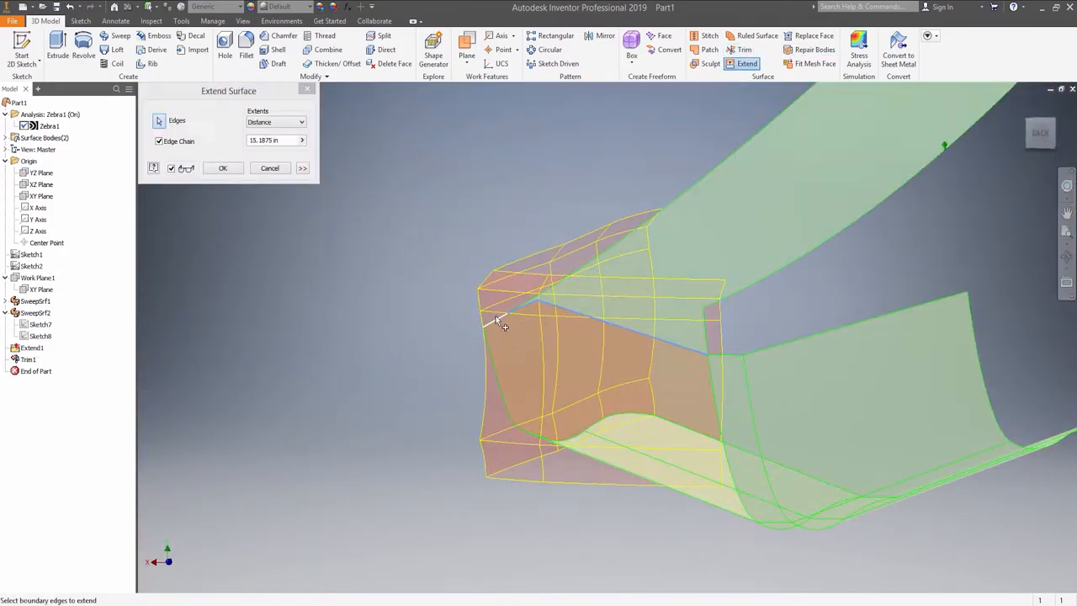